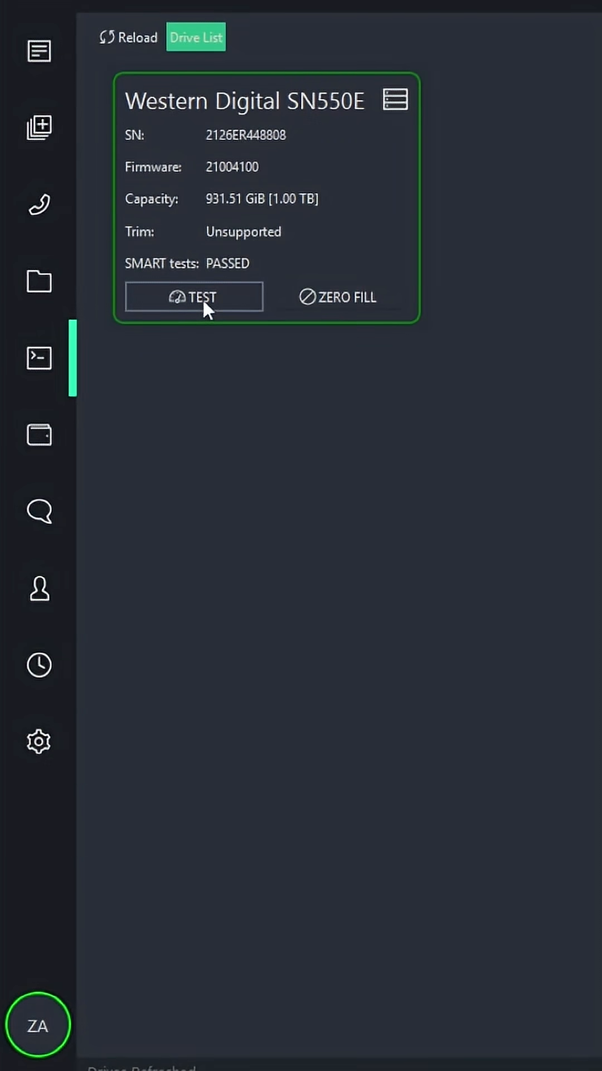
{"action": "mouse_move", "coordinate": [398, 418]}
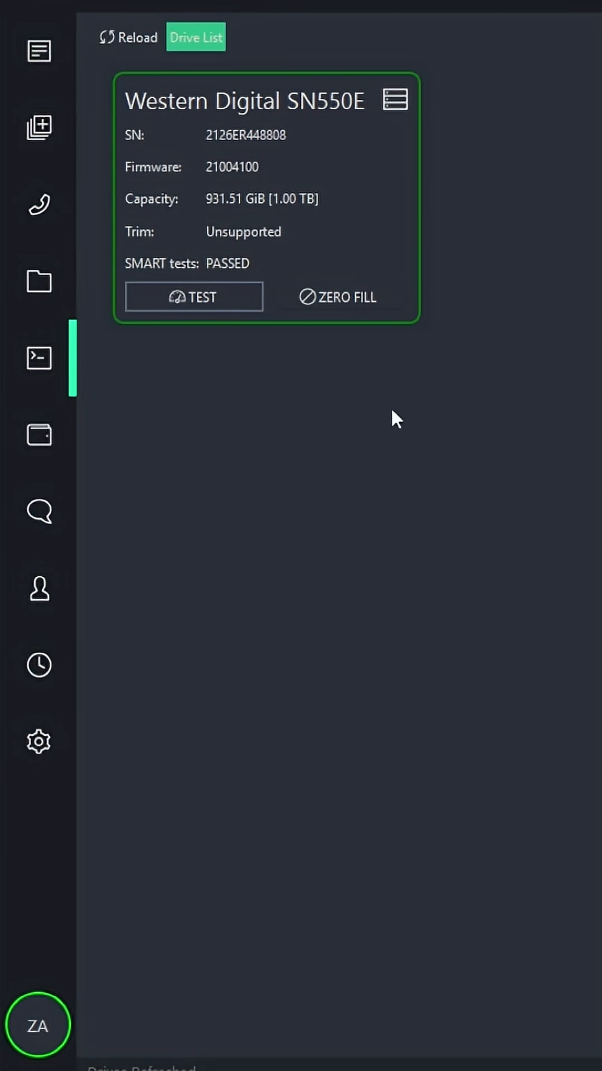
Run the speed test on the Western Digital SN550E drive from its Drive List card.
{"action": "left_click", "coordinate": [193, 296]}
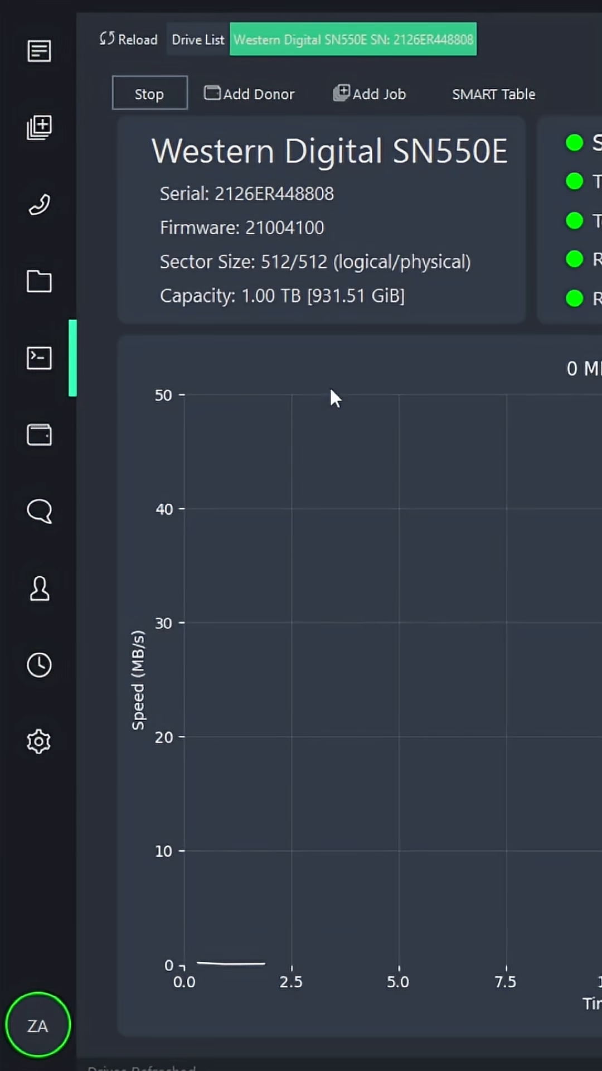
{"action": "mouse_move", "coordinate": [327, 203]}
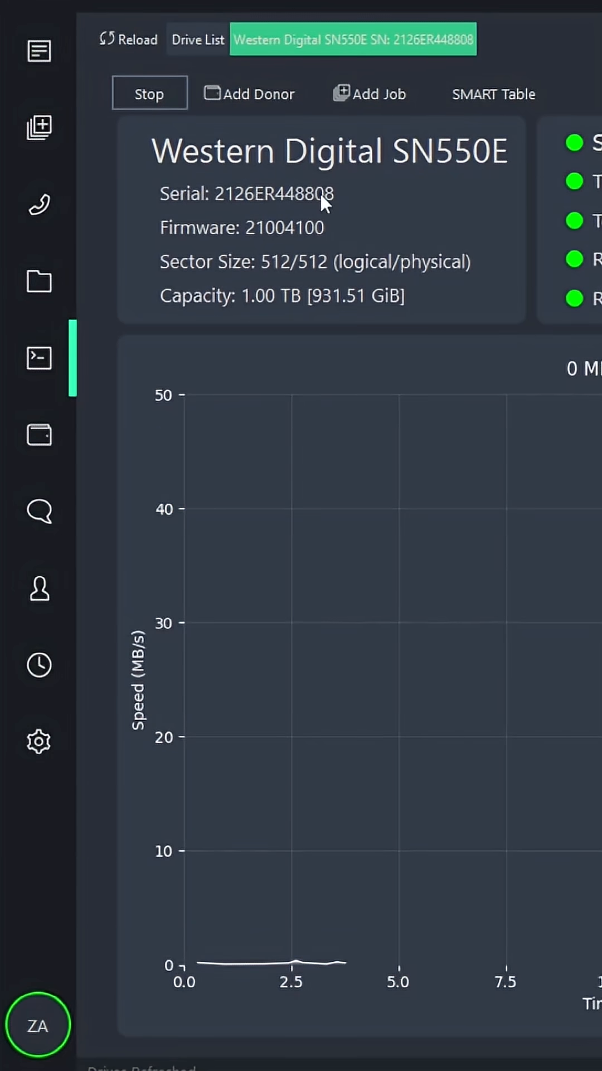
{"action": "mouse_move", "coordinate": [290, 236]}
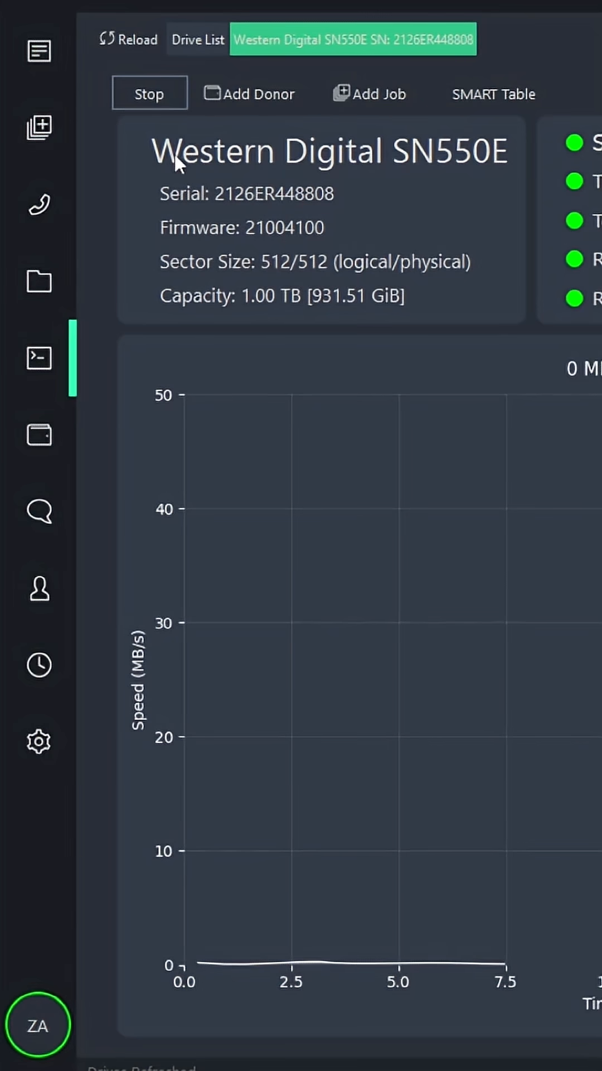
{"action": "mouse_move", "coordinate": [416, 157]}
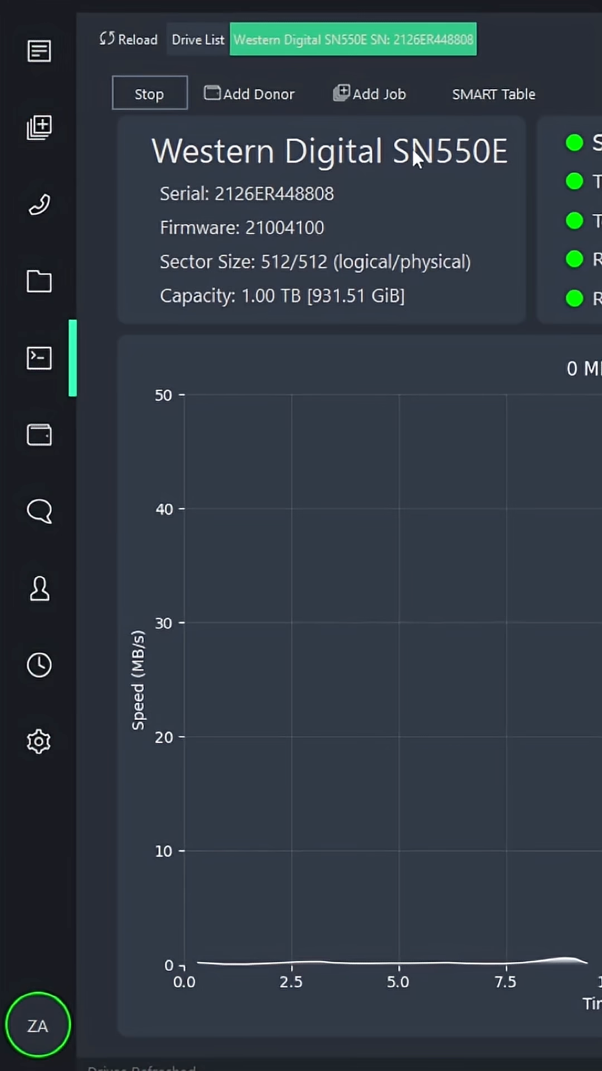